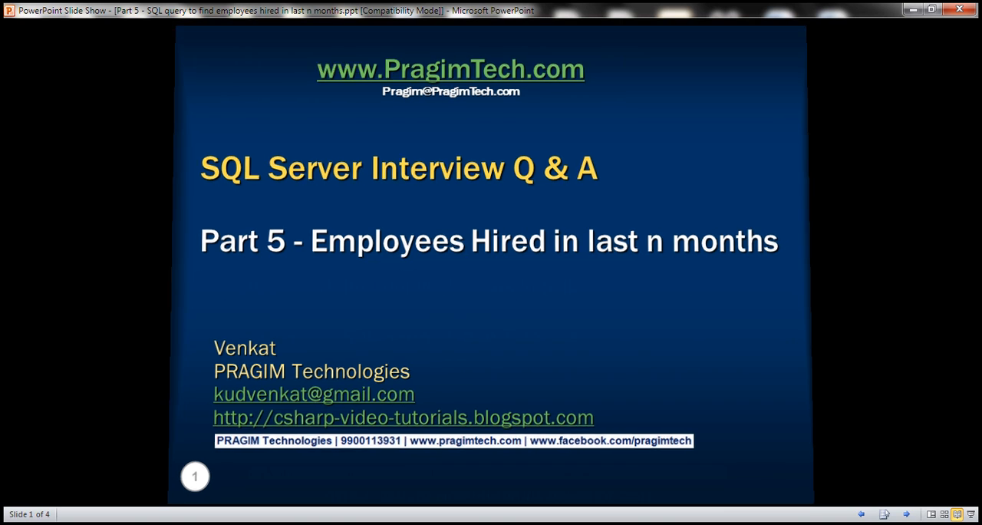
# Step: Advance the slideshow to slide 3, which shows the Employees table and its DATEDIFF query
pyautogui.click(491, 269)
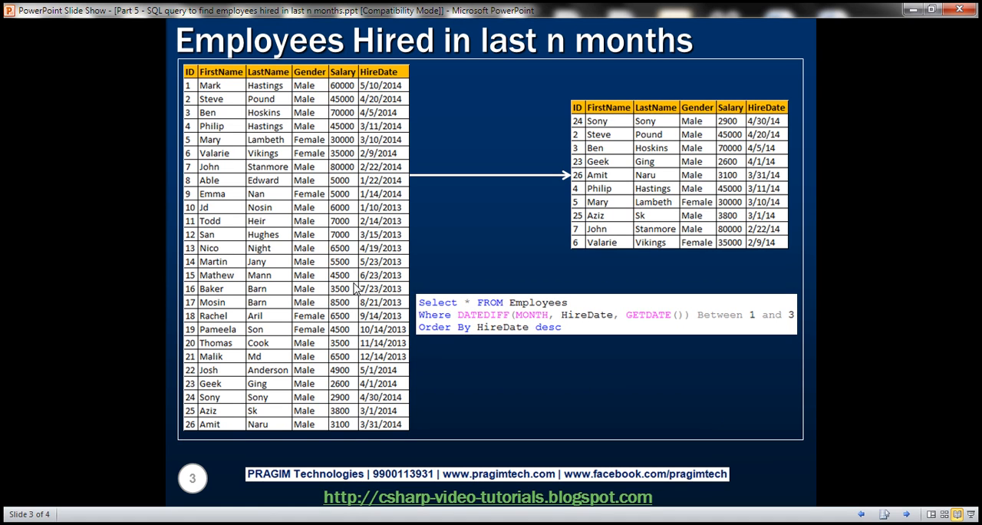
pyautogui.moveTo(205, 412)
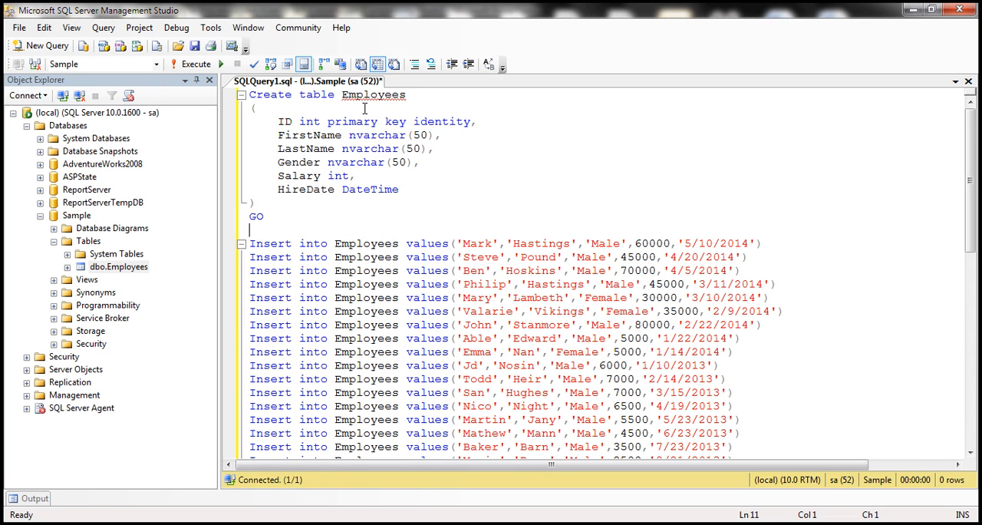
pyautogui.moveTo(430, 297)
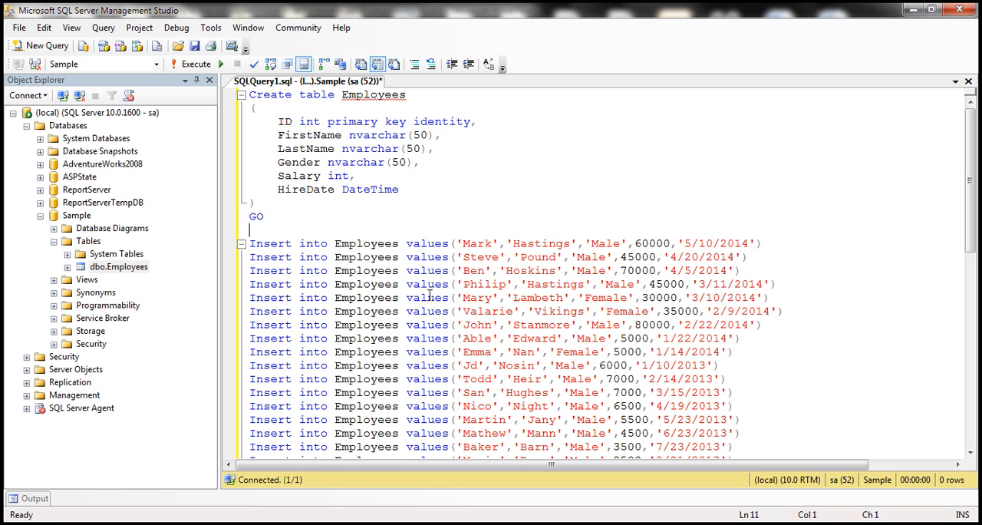
pyautogui.moveTo(298, 192)
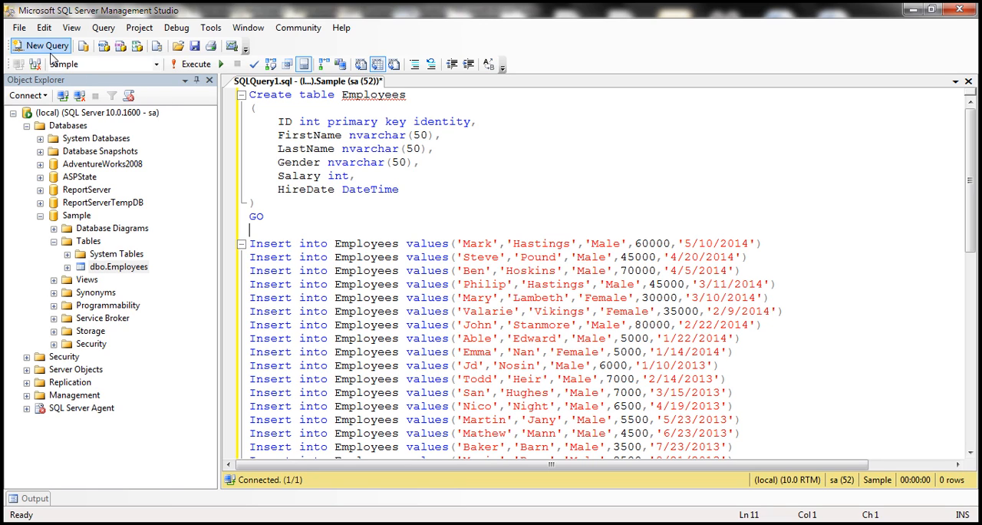
# Step: Start a new query reading 'Select *, from Employees', ready to add a column
pyautogui.click(40, 46)
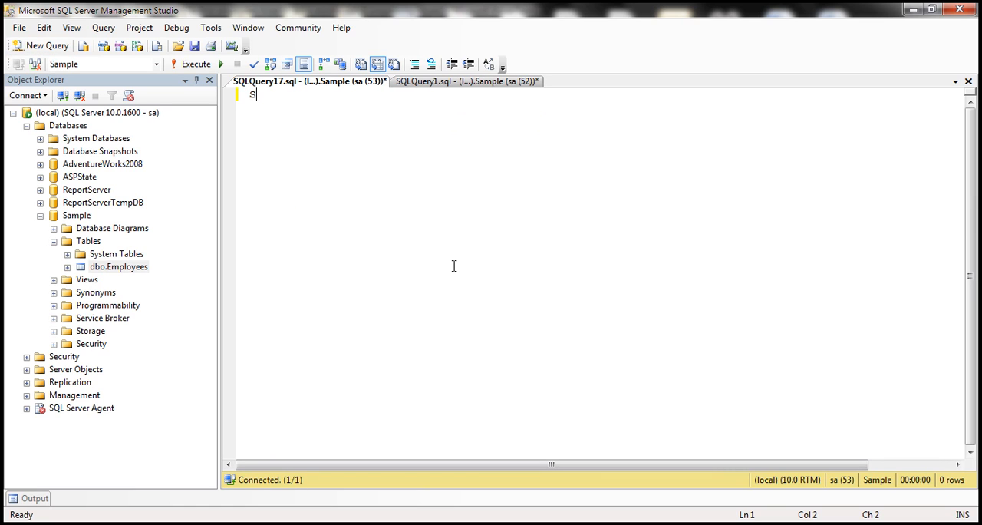
pyautogui.write('elect *')
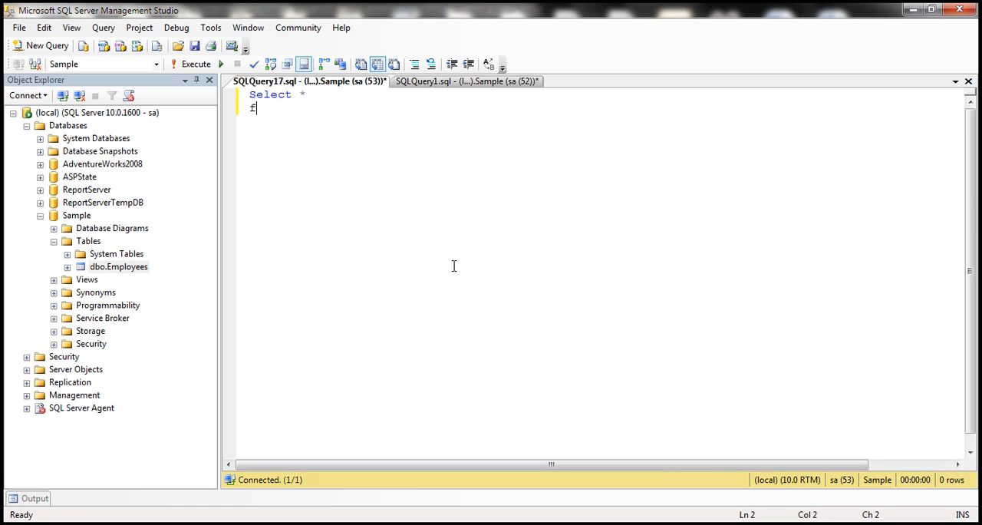
pyautogui.write('rom Employees')
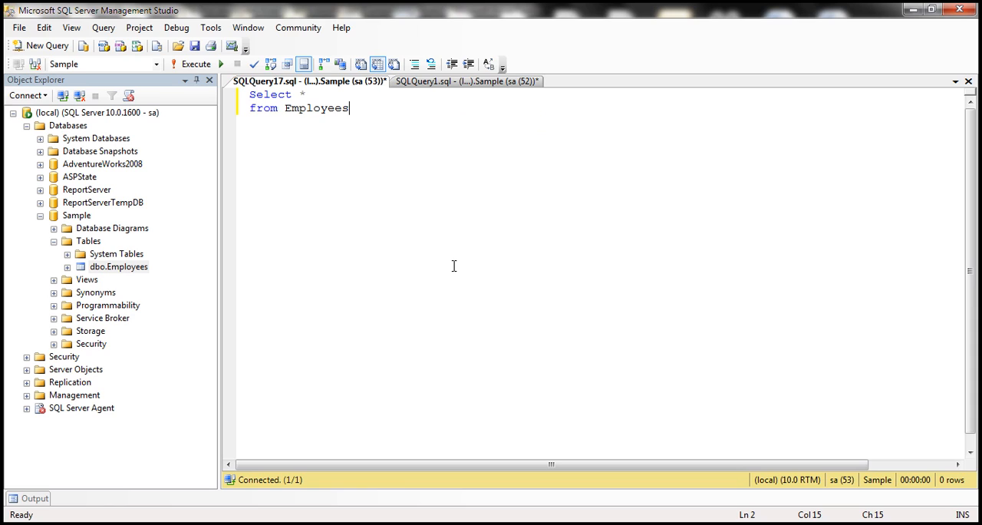
pyautogui.write(',')
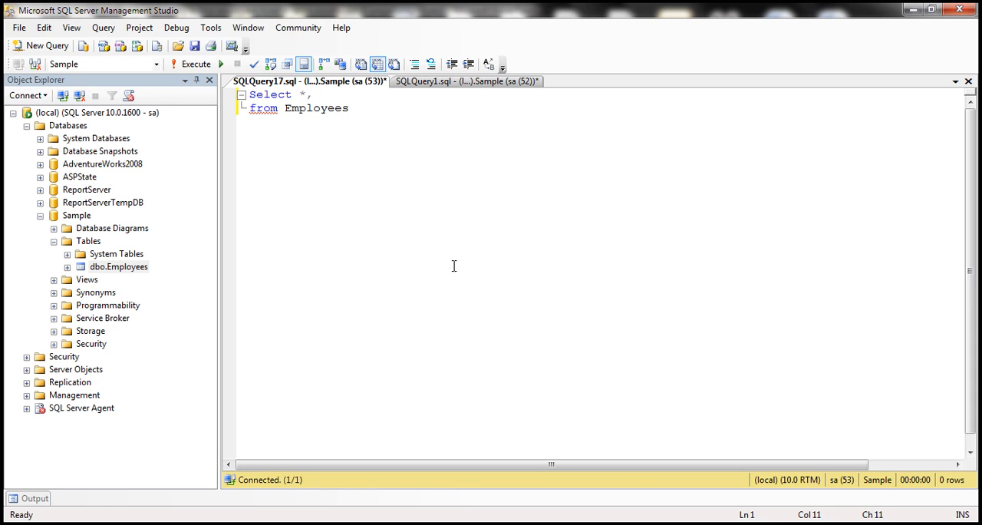
pyautogui.click(320, 93)
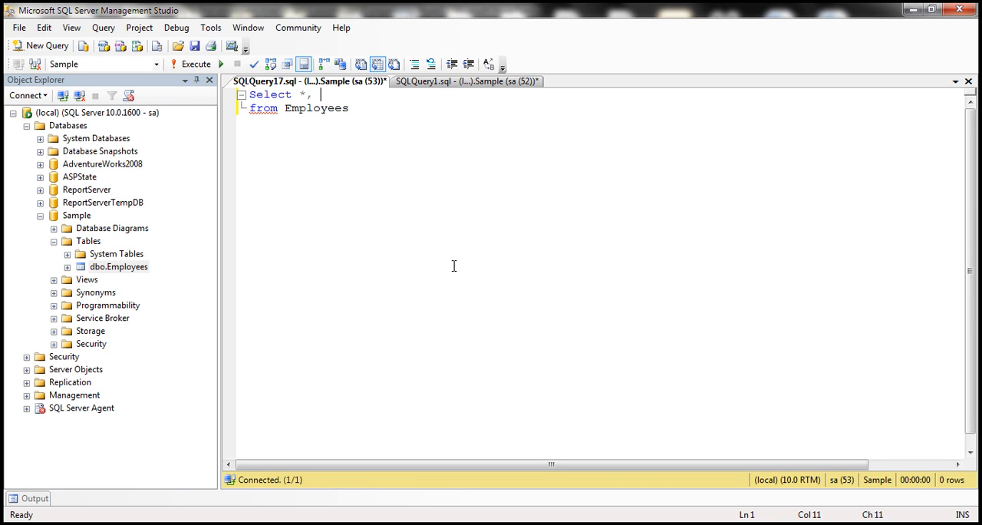
# Step: Add 'DATEDIFF(MONTH, HireDate, GETDATE()) as Diff' after 'Select *,'
pyautogui.write('Dat')
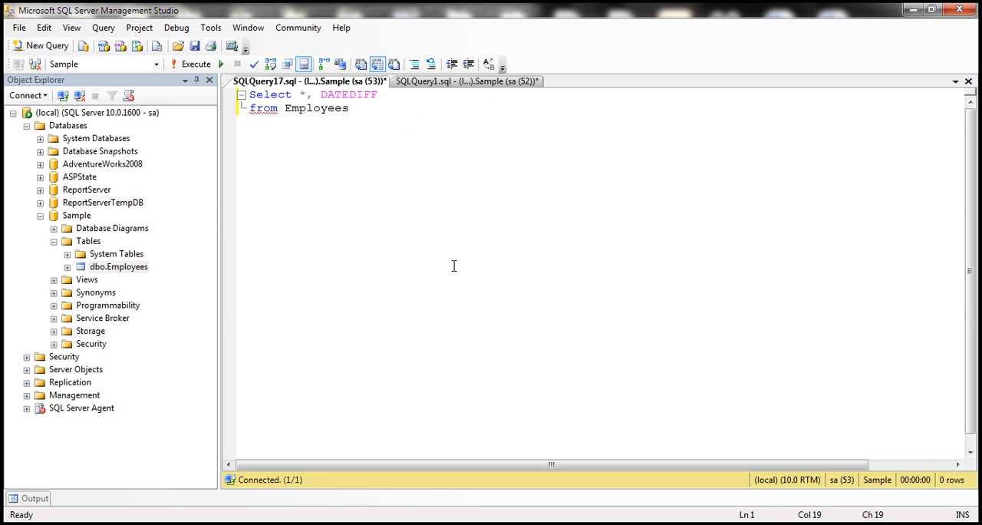
pyautogui.write('(')
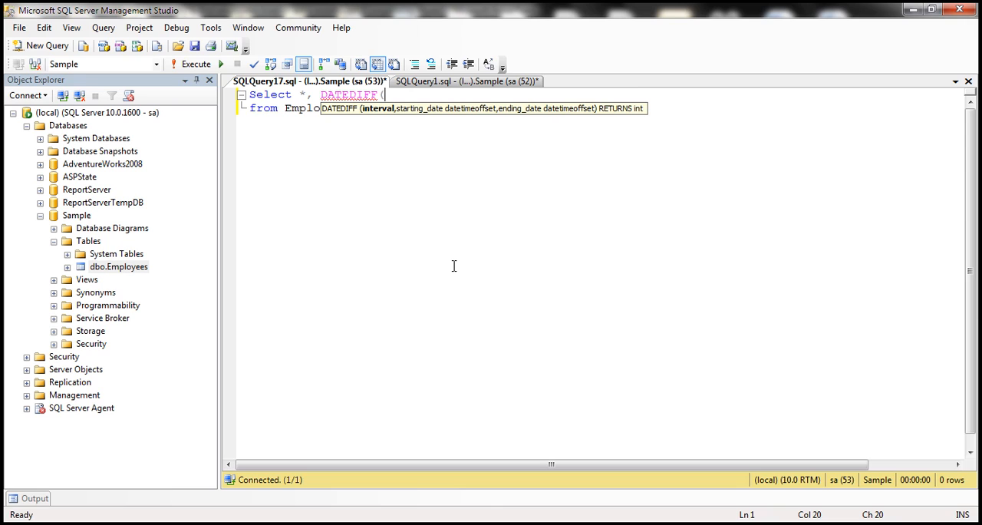
pyautogui.moveTo(387, 143)
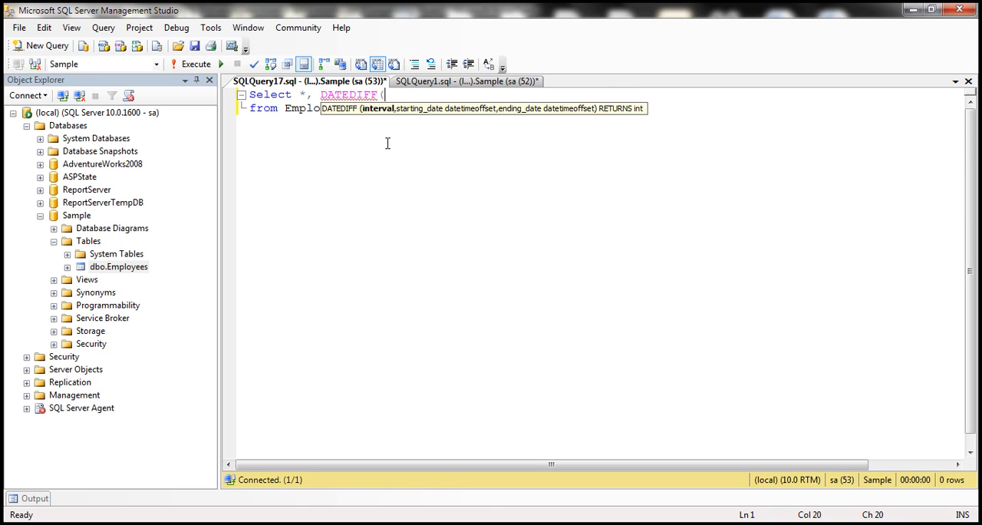
pyautogui.moveTo(415, 157)
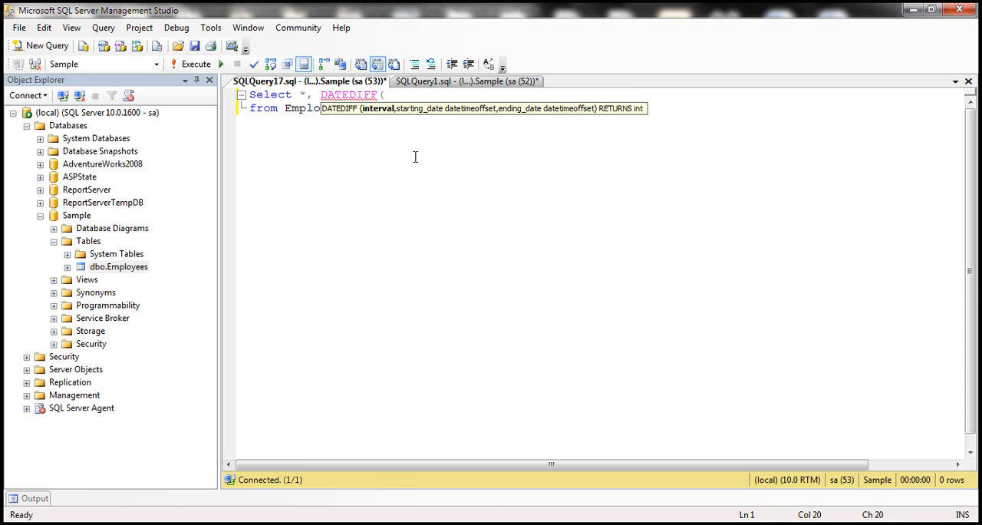
pyautogui.write('MONTH')
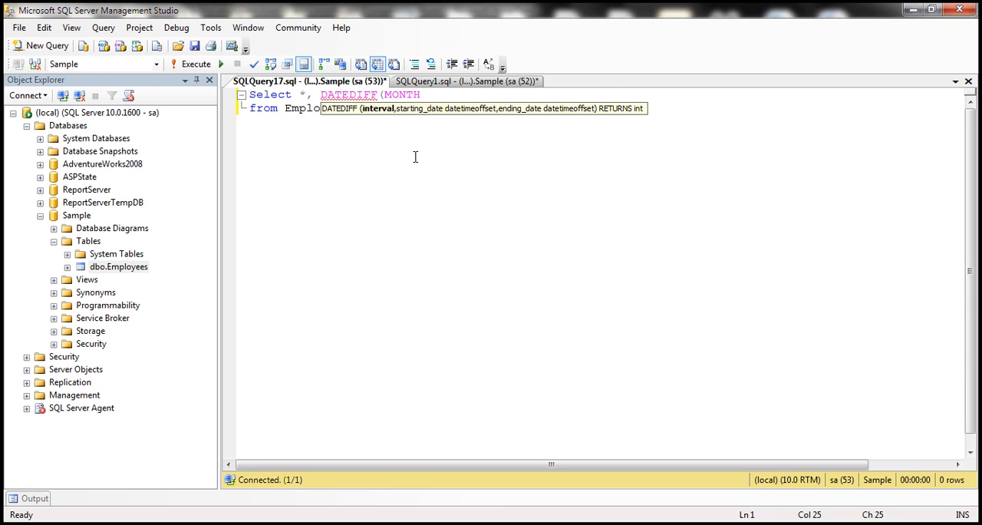
pyautogui.write(',')
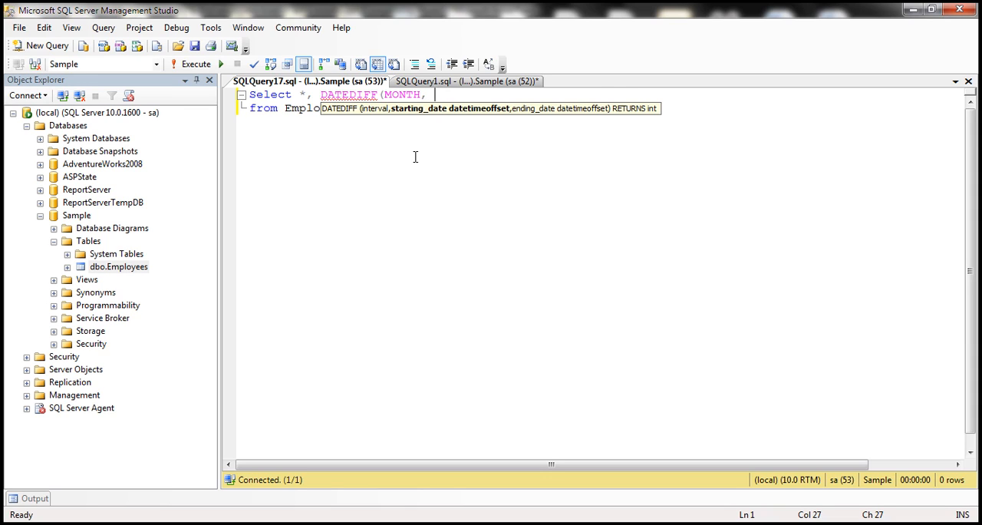
pyautogui.write('Hi')
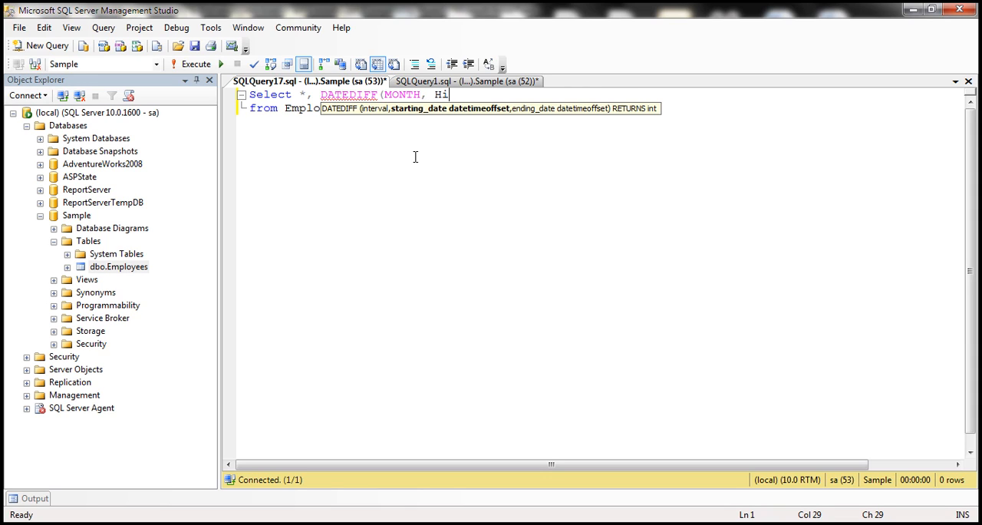
pyautogui.write('reDa')
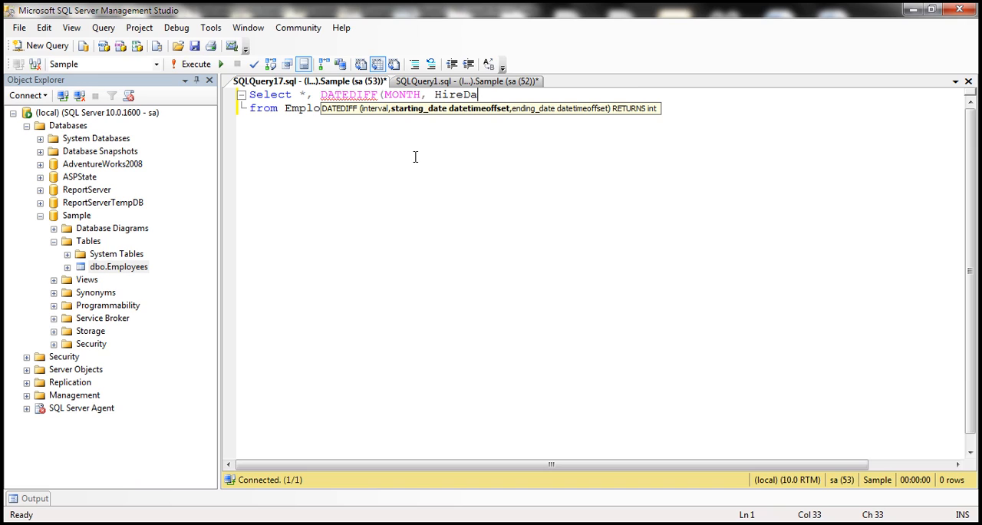
pyautogui.write('te,')
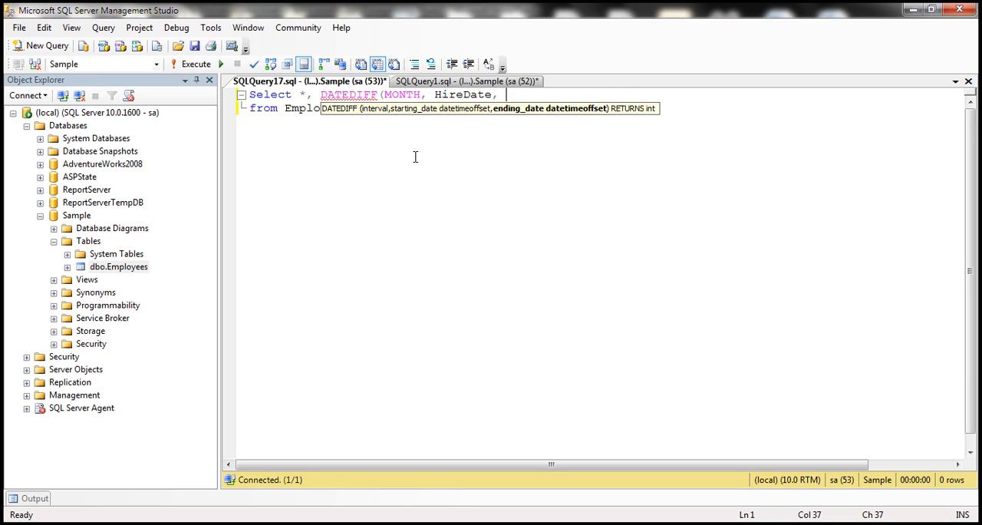
pyautogui.write('GETDATE())')
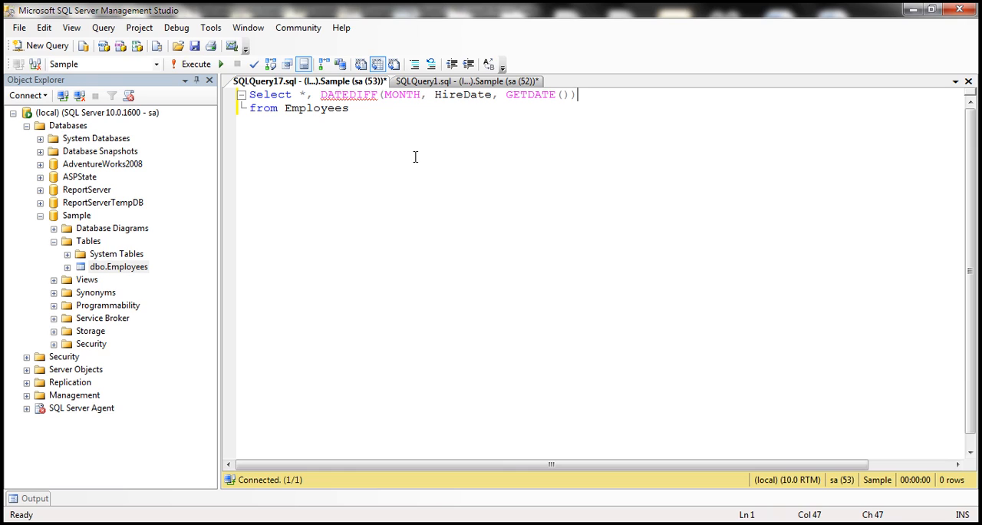
pyautogui.write('as D')
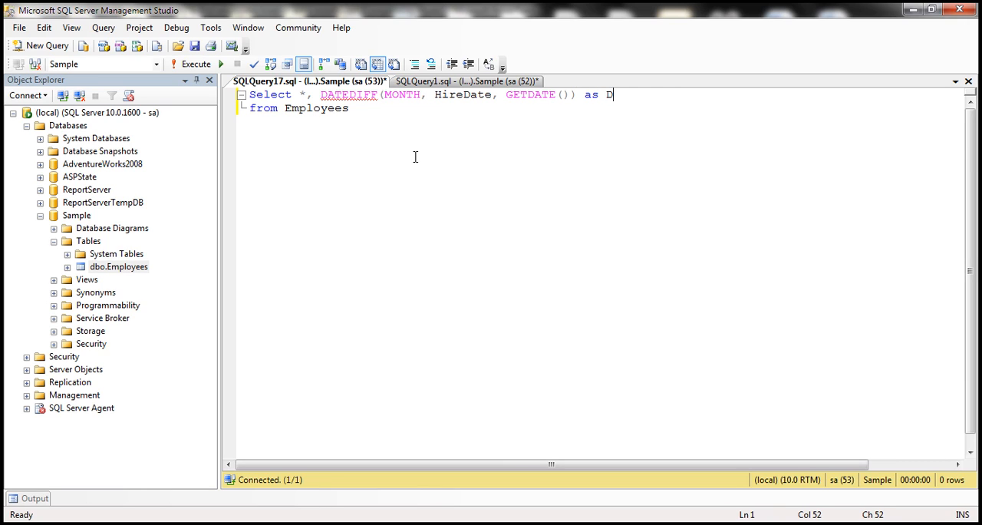
pyautogui.write('iff')
pyautogui.write('order by H')
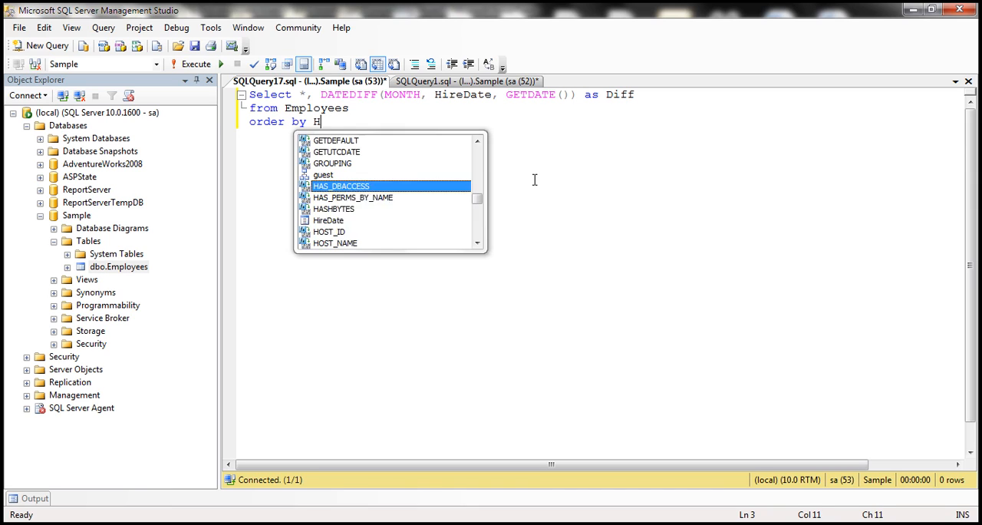
# Step: Finish the statement with 'order by HireDate desc'
pyautogui.write('ireDate de')
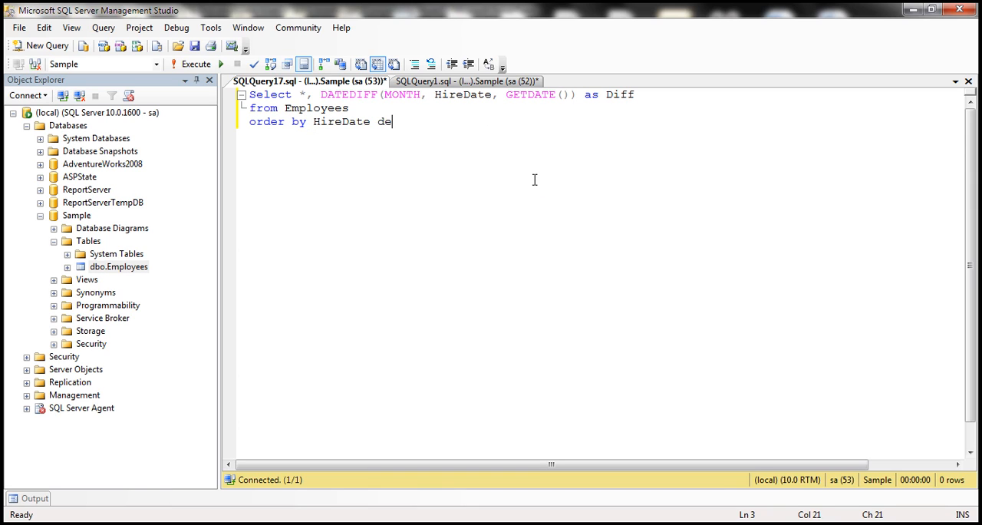
pyautogui.write('sc')
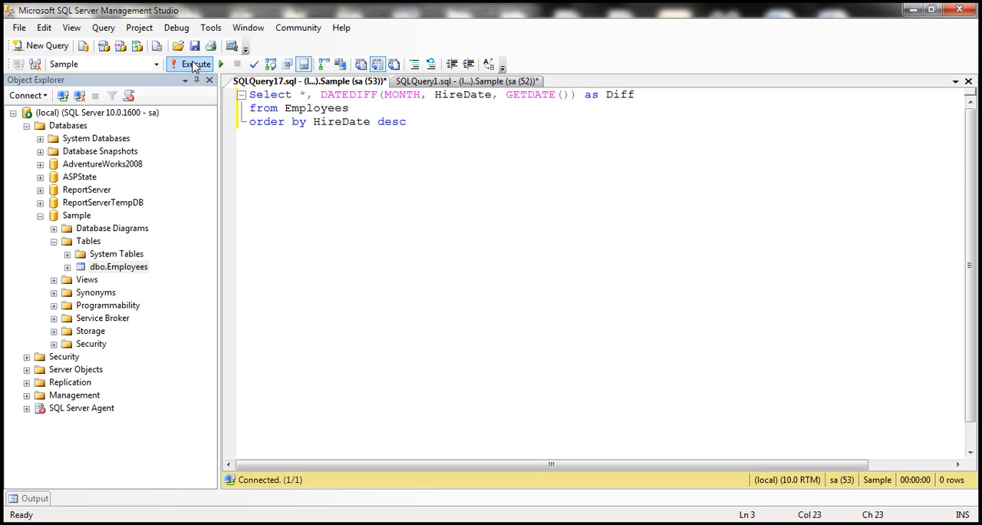
# Step: Run the query, enlarge the results grid, and compare hire dates like 2014-03-31 to today
pyautogui.click(196, 64)
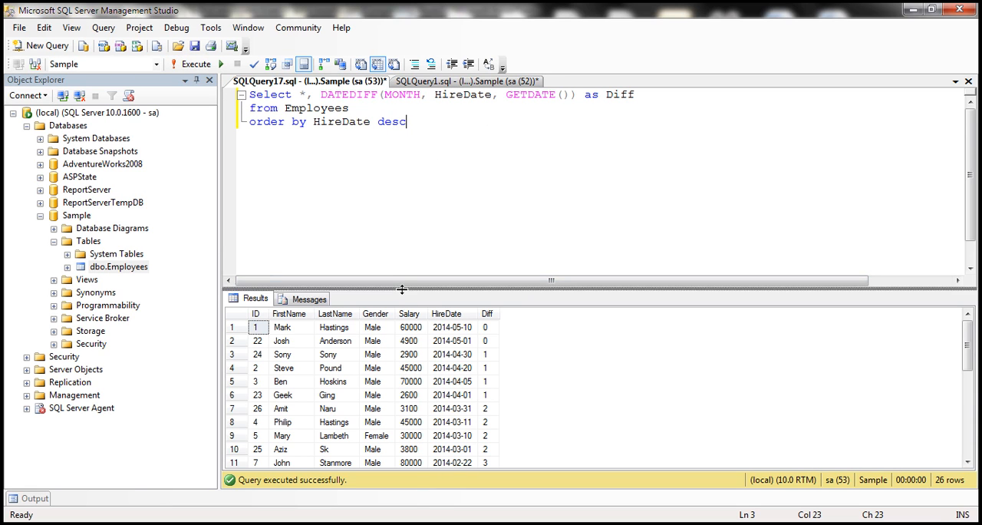
pyautogui.moveTo(402, 290); pyautogui.dragTo(402, 199)
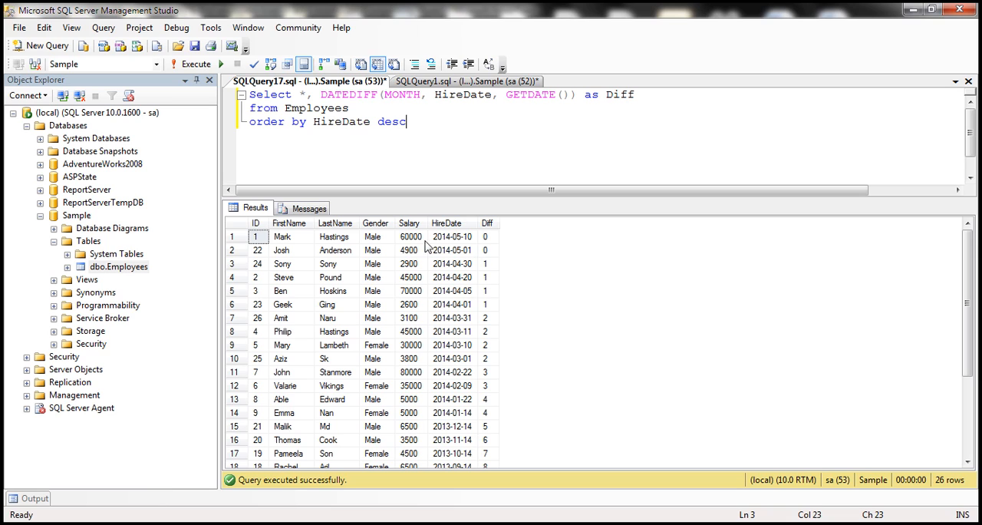
pyautogui.moveTo(445, 253)
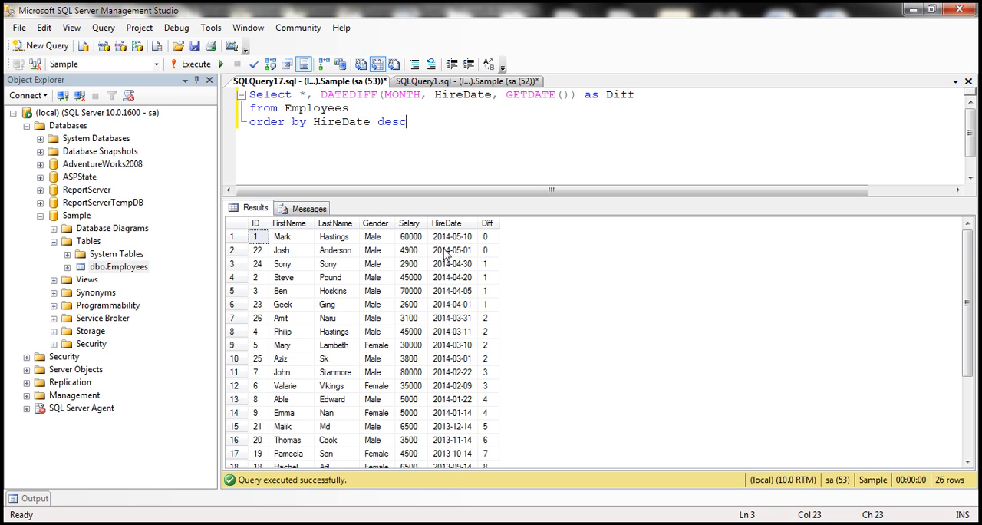
pyautogui.moveTo(451, 252)
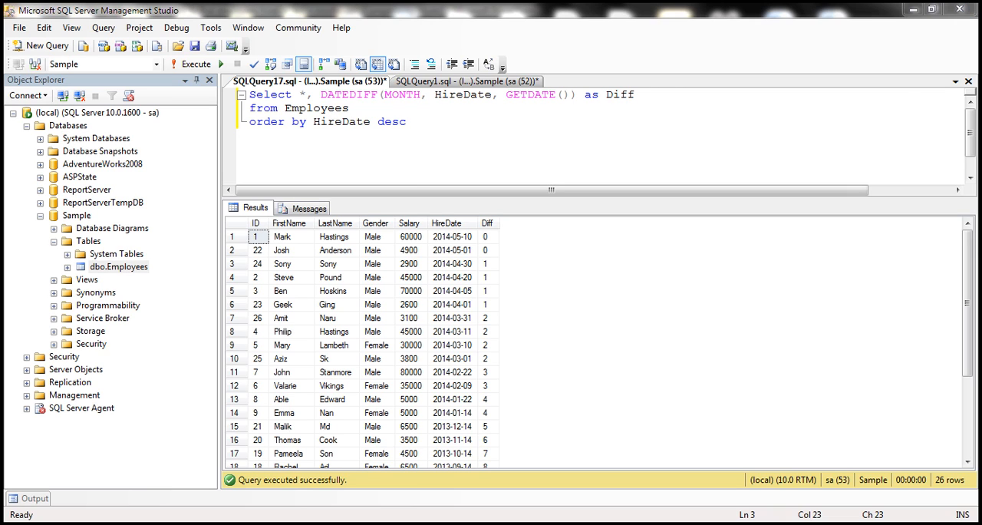
pyautogui.click(911, 480)
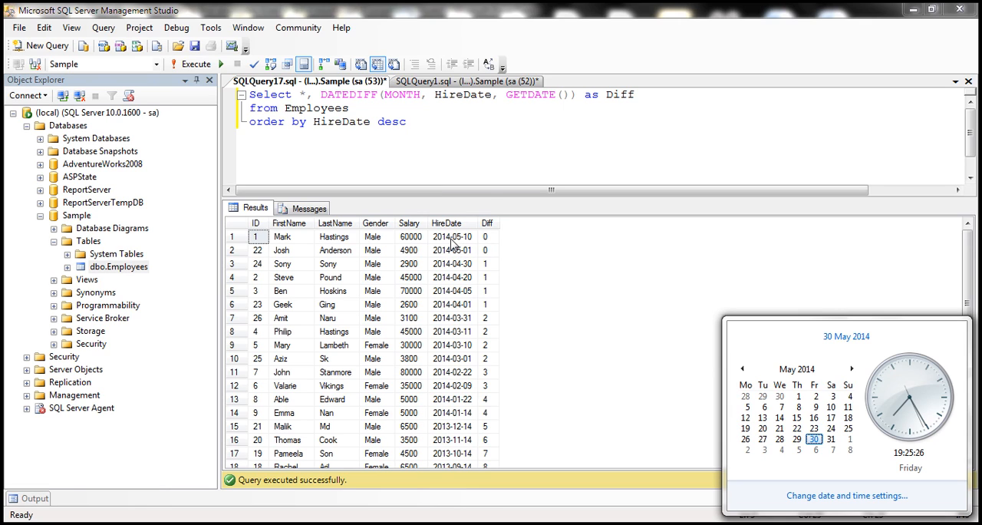
pyautogui.moveTo(543, 234)
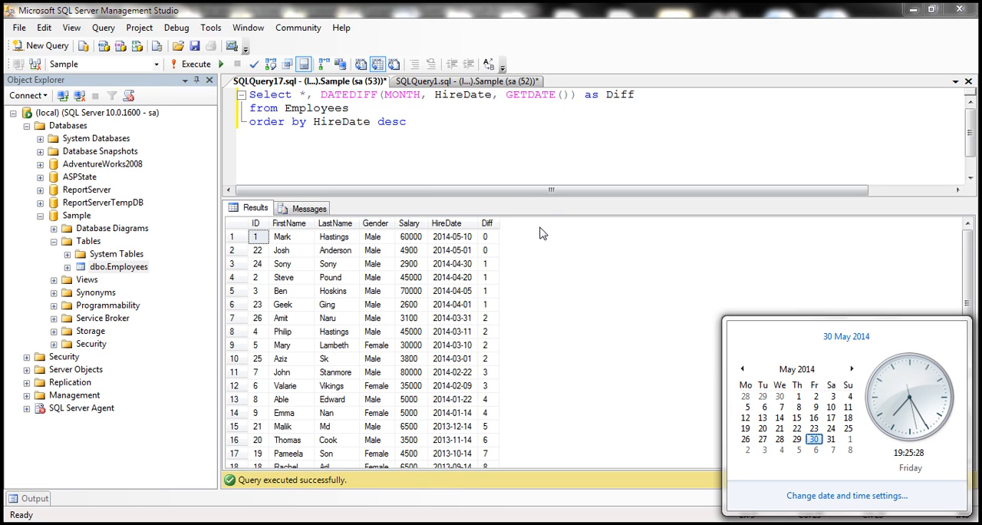
pyautogui.moveTo(462, 271)
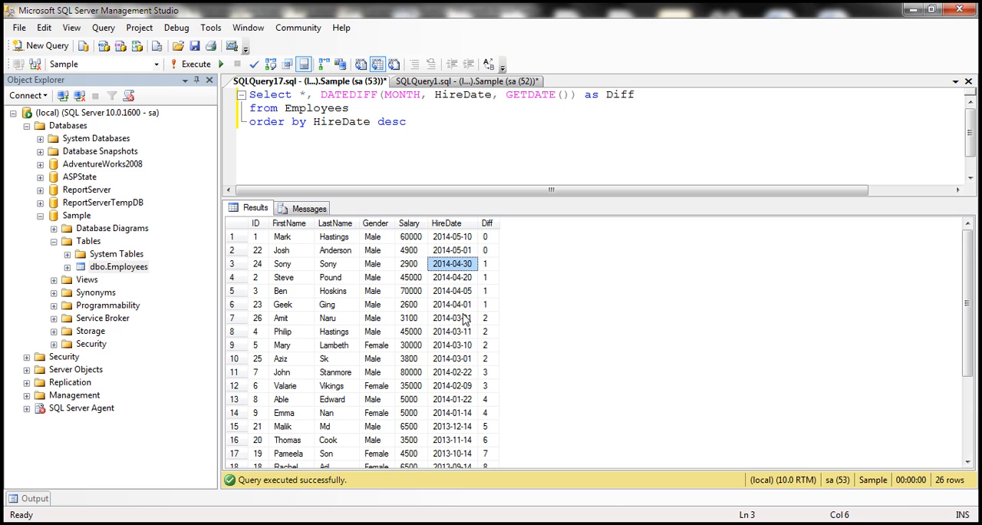
pyautogui.click(452, 318)
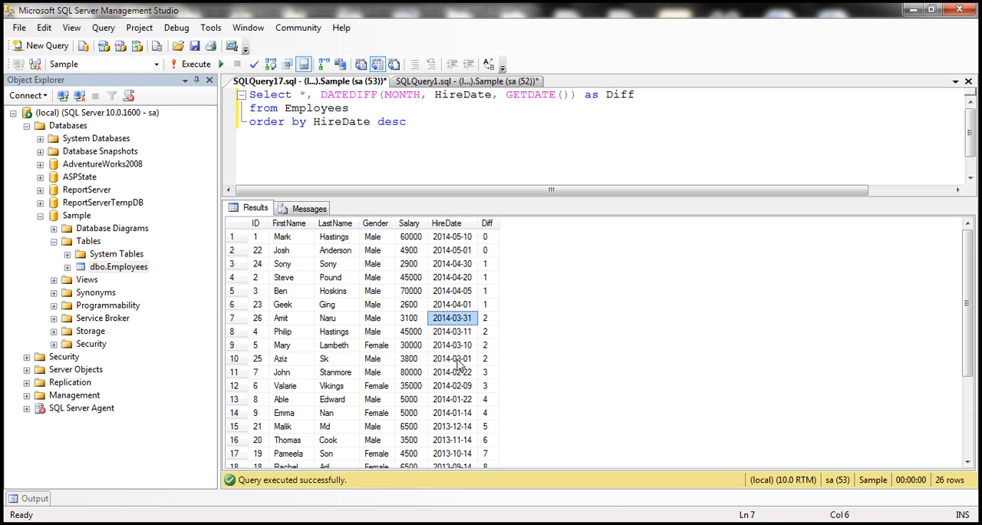
pyautogui.moveTo(491, 354)
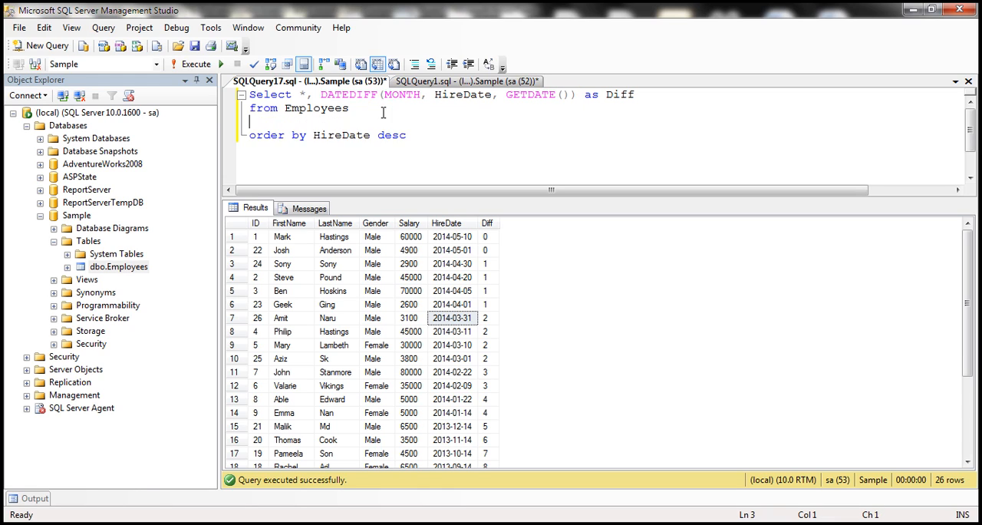
# Step: Insert 'where DATEDIFF(MONTH, HireDate, GETDATE()) between 1 and 3' before ORDER BY
pyautogui.write('where')
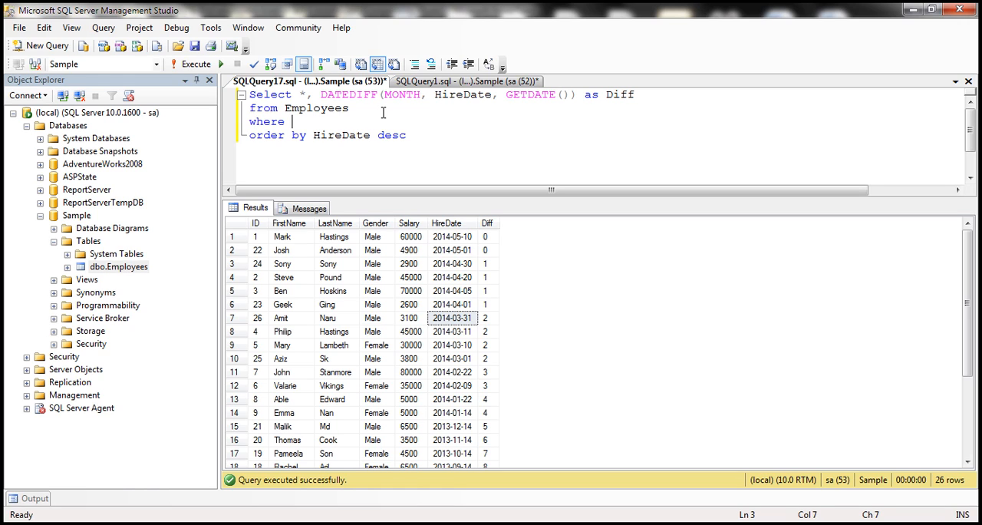
pyautogui.write('DATEDIFF(MONTH, HireDate, GETDATE())')
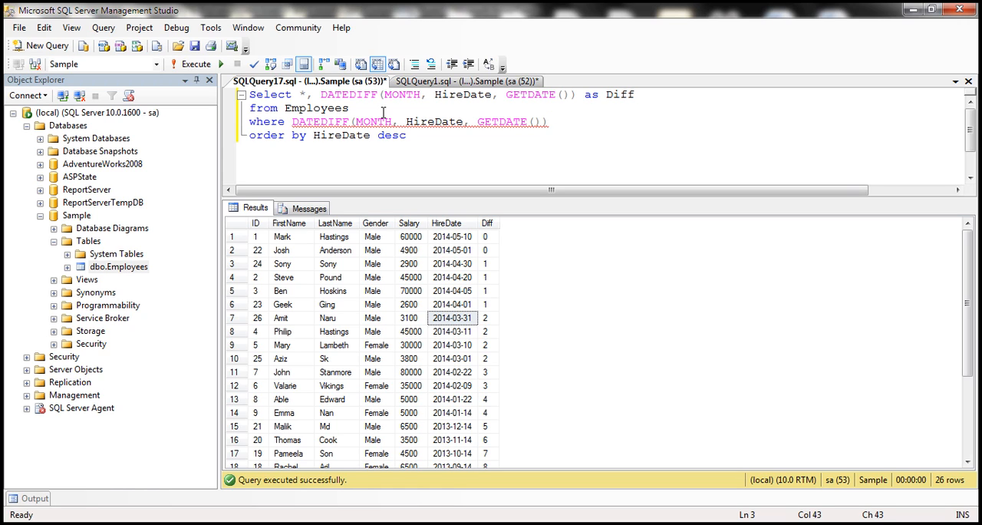
pyautogui.write('bet')
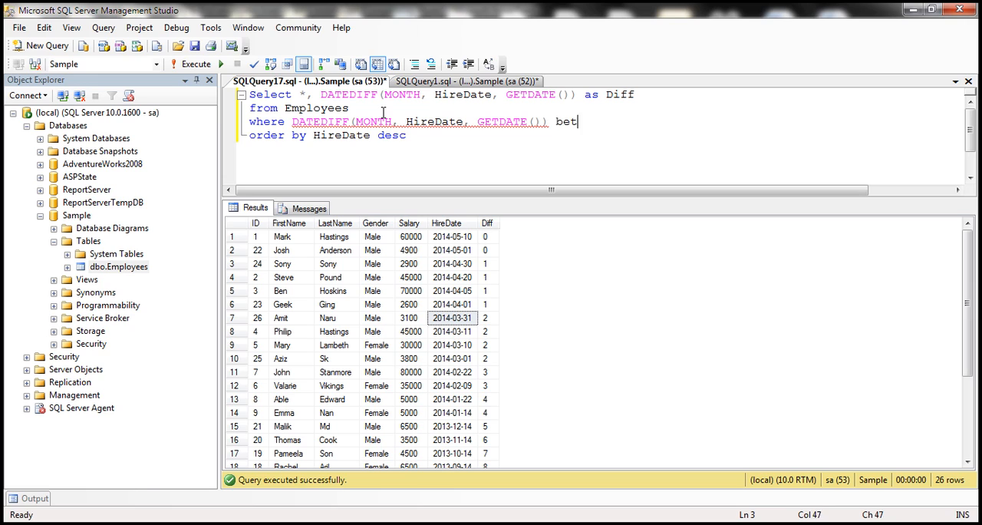
pyautogui.write('ween 1')
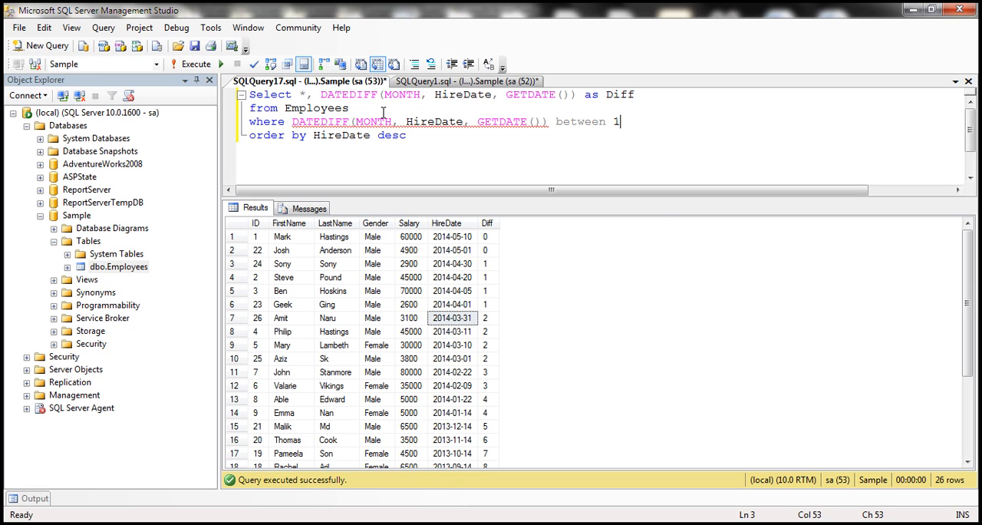
pyautogui.write('and 3')
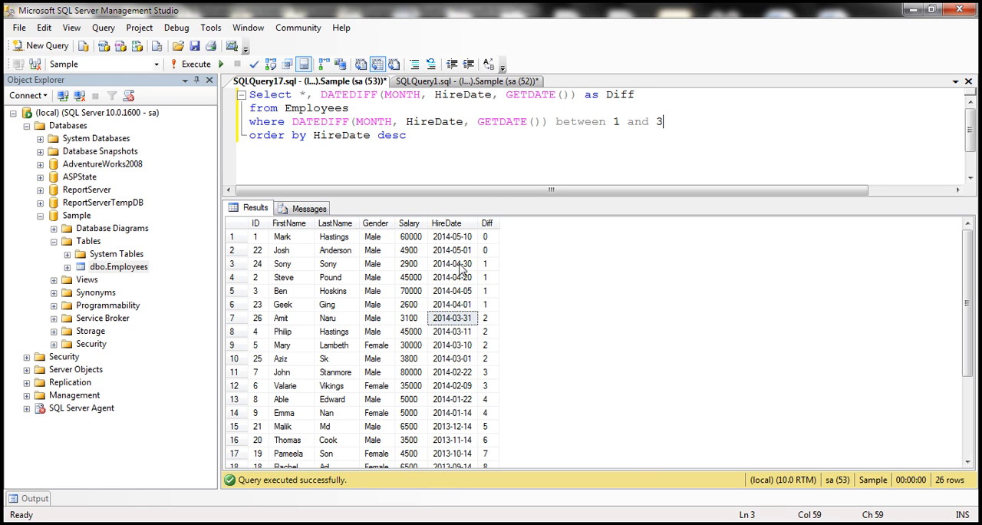
pyautogui.moveTo(491, 280)
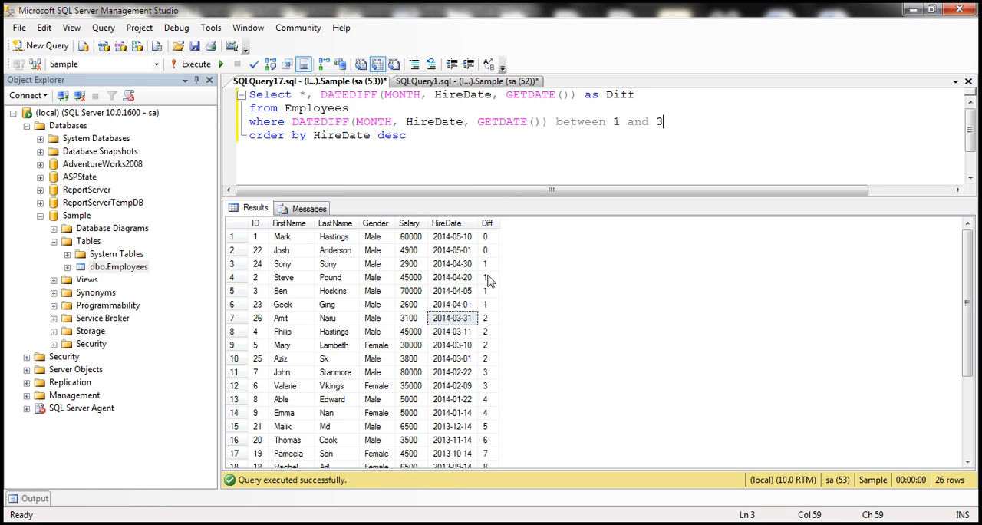
pyautogui.moveTo(466, 391)
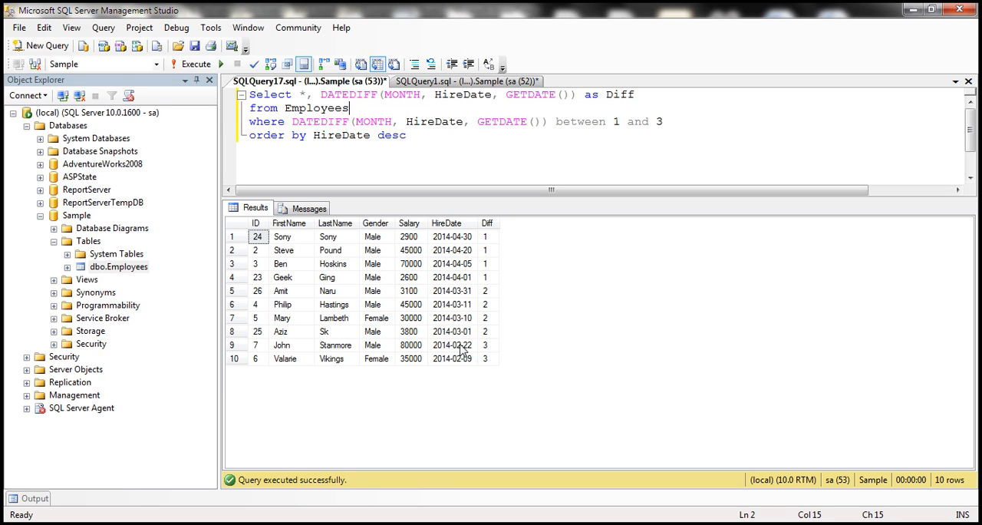
pyautogui.moveTo(483, 312)
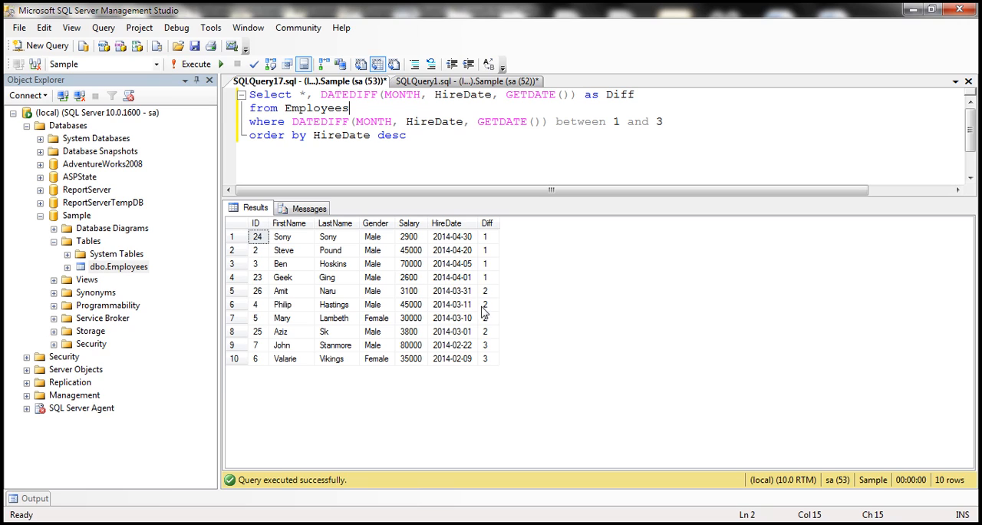
pyautogui.moveTo(492, 200)
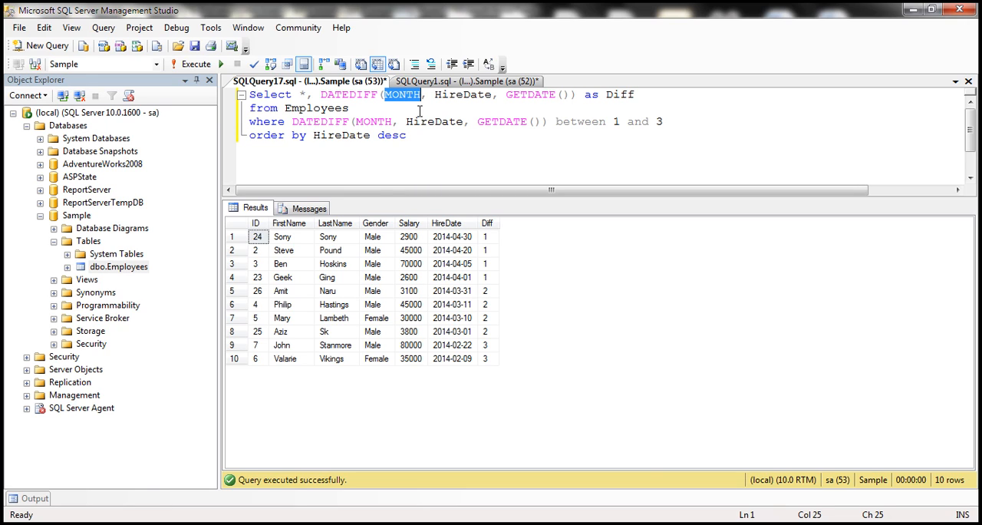
# Step: Switch both DATEDIFF units from MONTH to DAY and widen the range to 1 through 30
pyautogui.write('DAY')
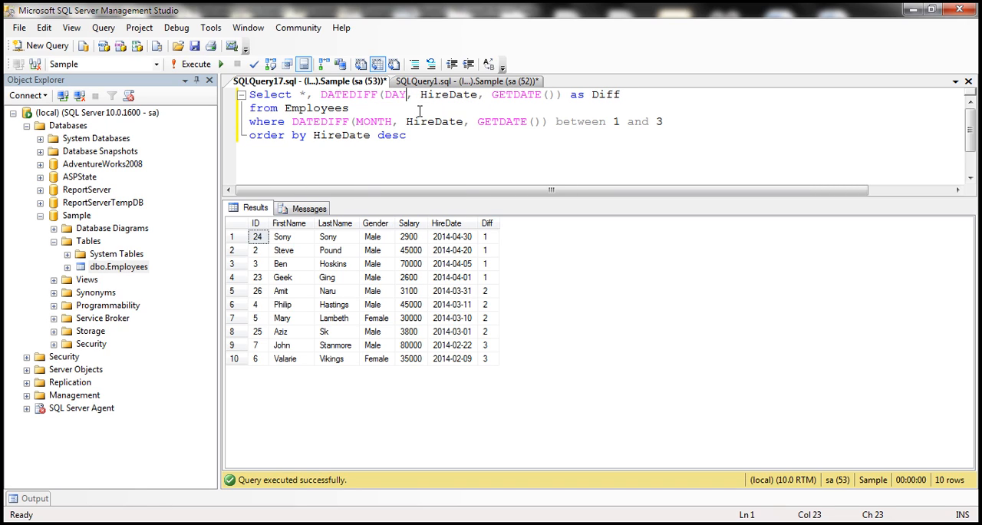
pyautogui.click(386, 122)
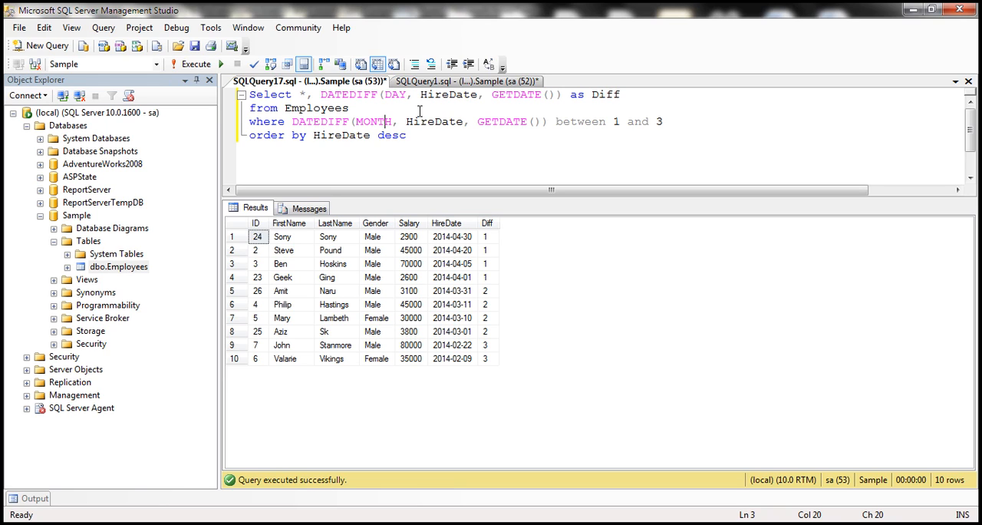
pyautogui.doubleClick(373, 121)
pyautogui.write('DAY')
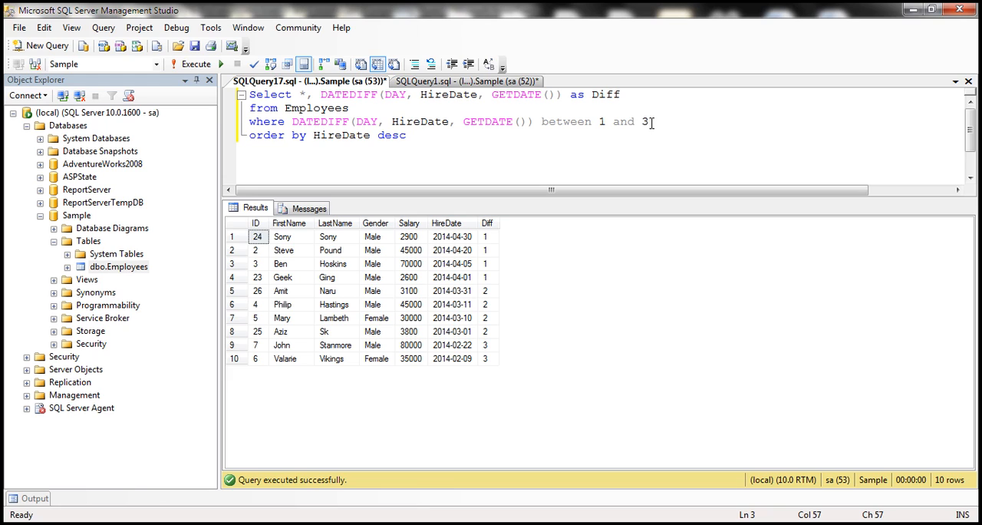
pyautogui.write('0')
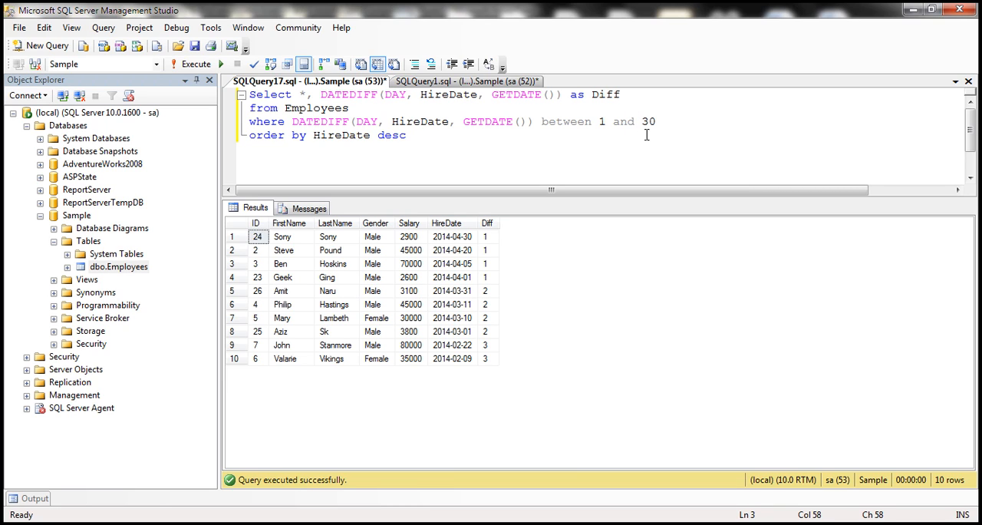
pyautogui.moveTo(492, 121)
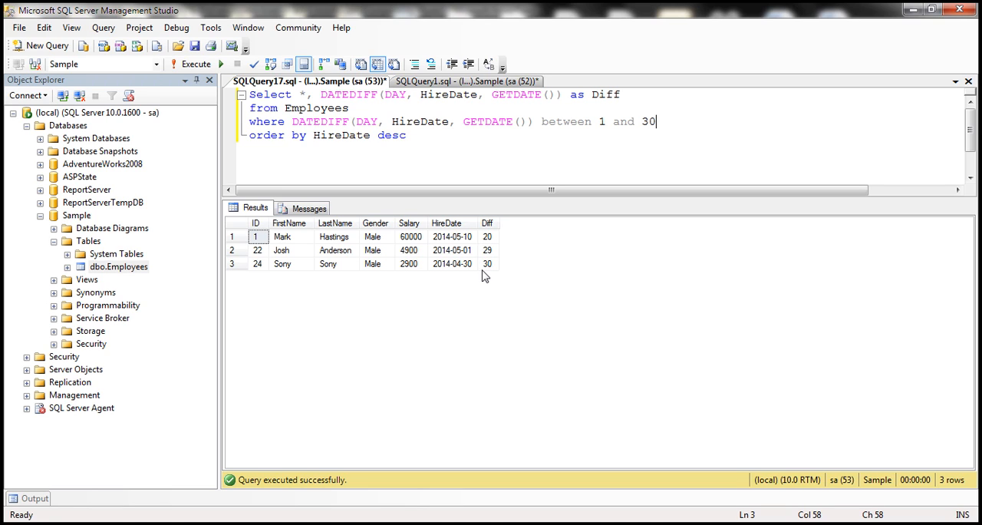
pyautogui.moveTo(520, 199)
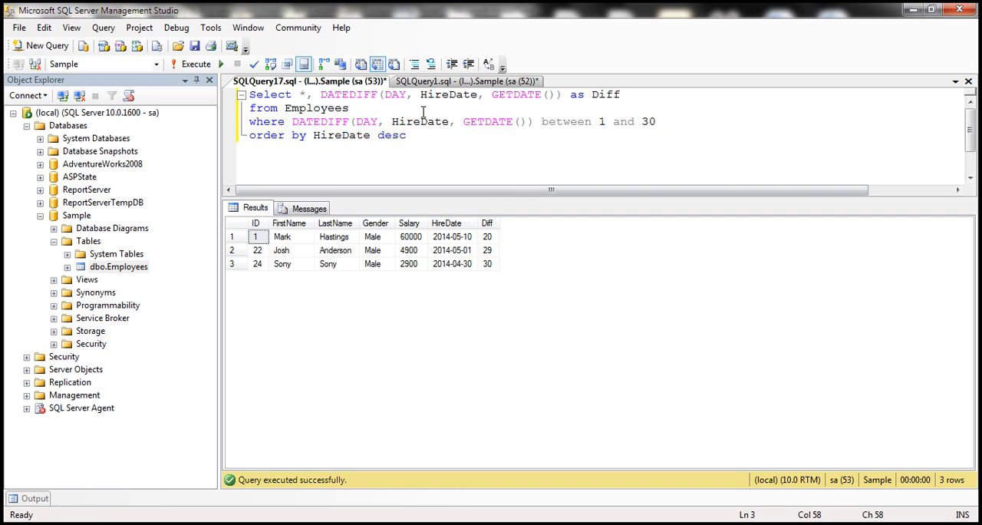
# Step: Change the DATEDIFF unit to YEAR with range 1 to 1 and rerun the query
pyautogui.write('YEAR')
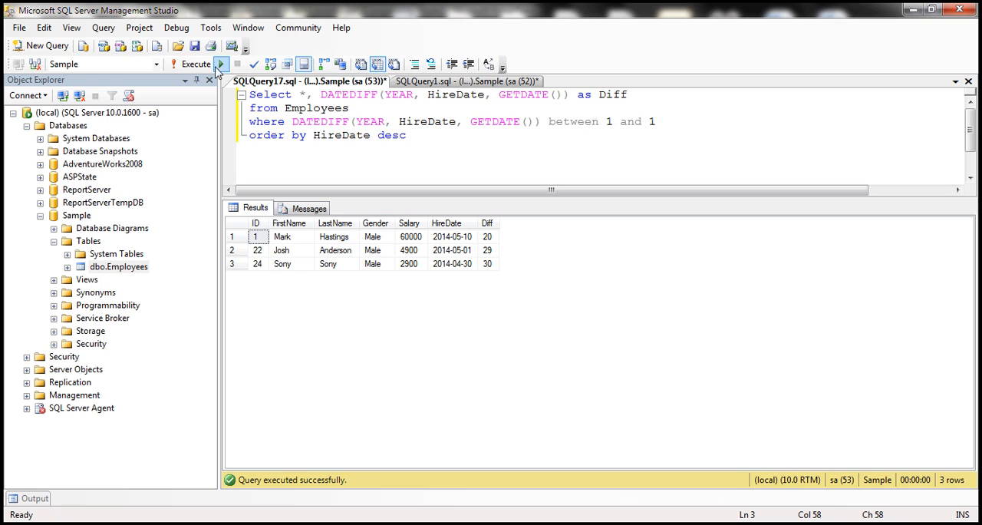
pyautogui.click(195, 63)
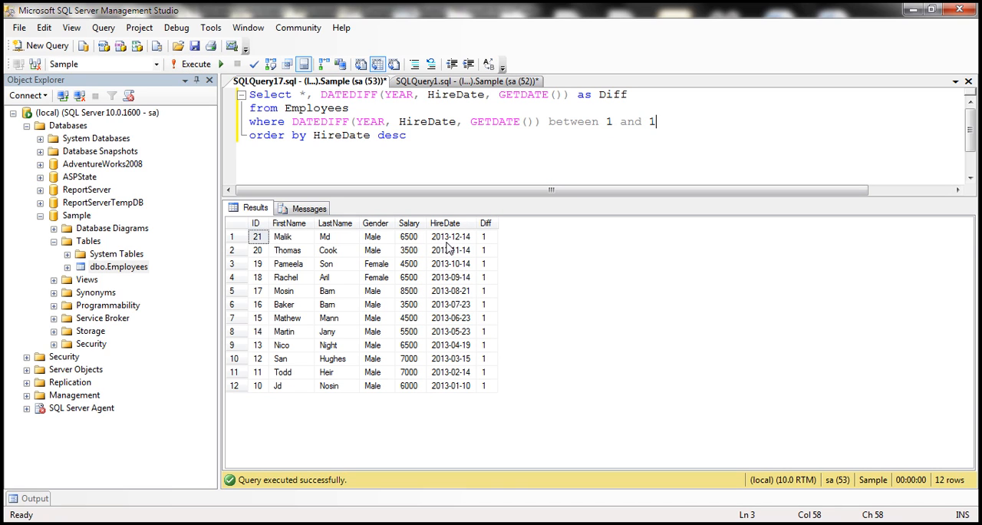
pyautogui.moveTo(449, 344)
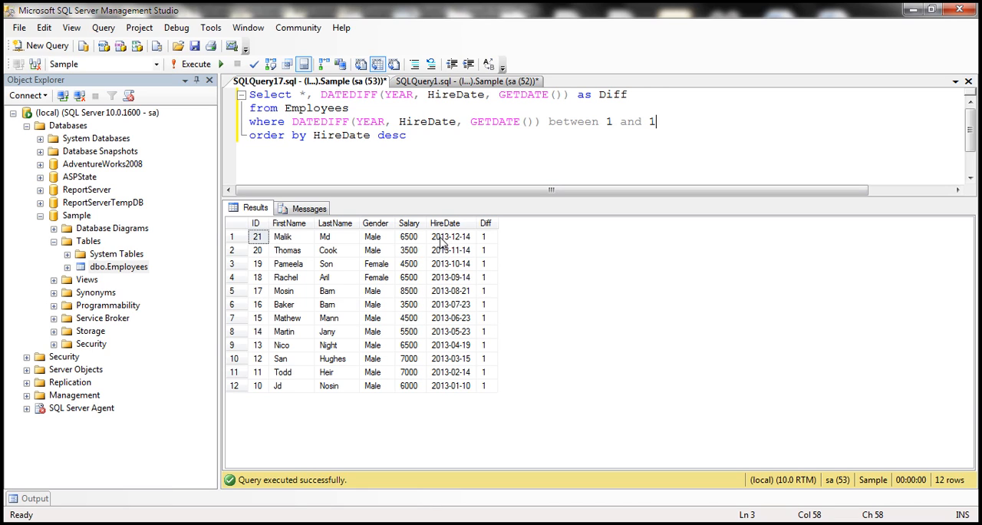
pyautogui.moveTo(454, 392)
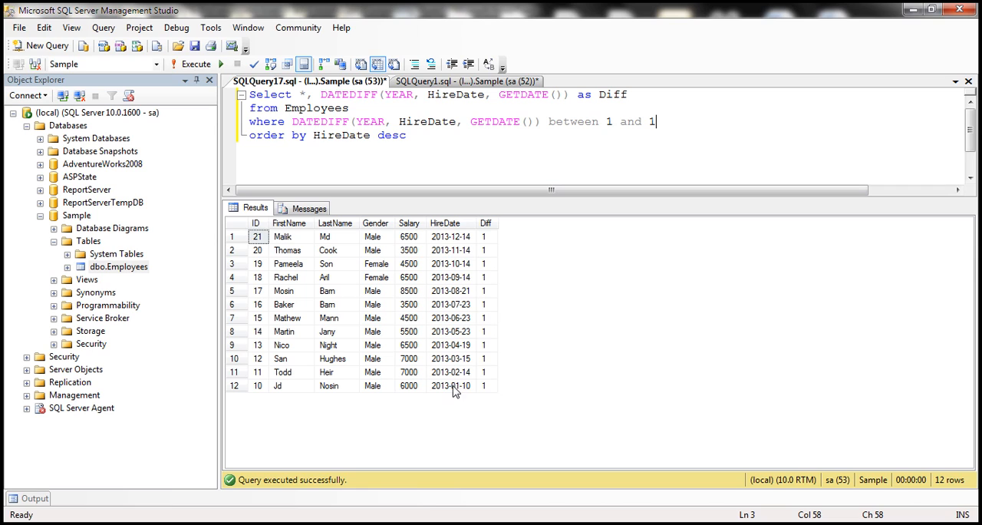
pyautogui.moveTo(472, 289)
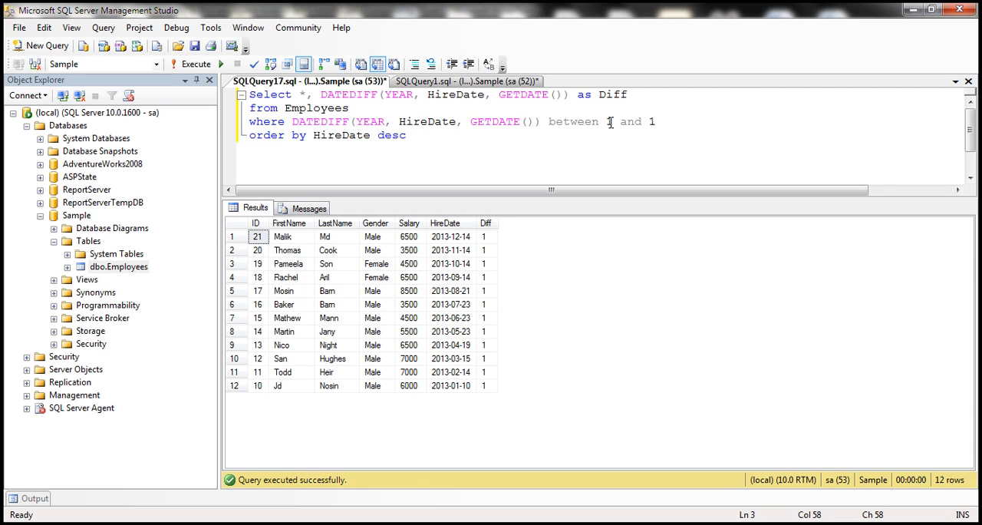
# Step: Lower the BETWEEN range to 0 and 1 and rerun the query
pyautogui.write('0')
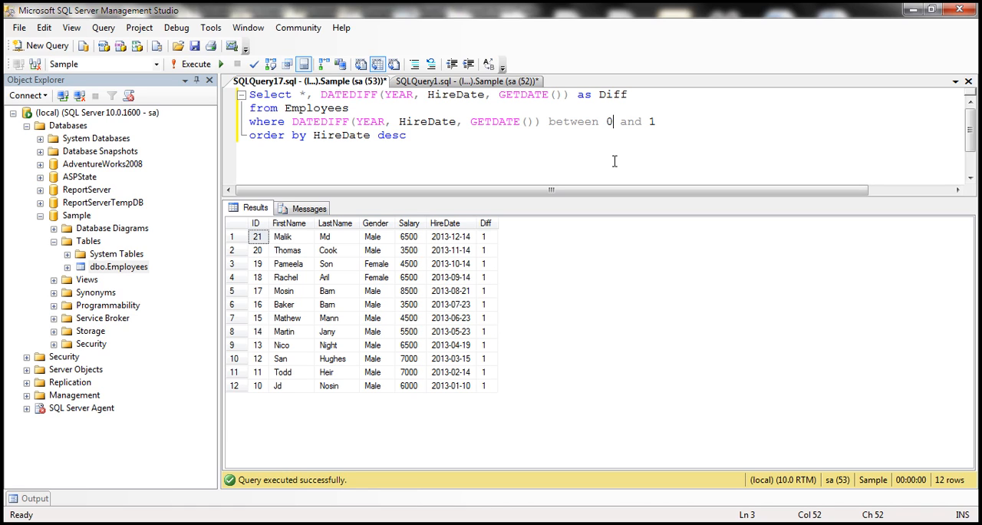
pyautogui.moveTo(306, 96)
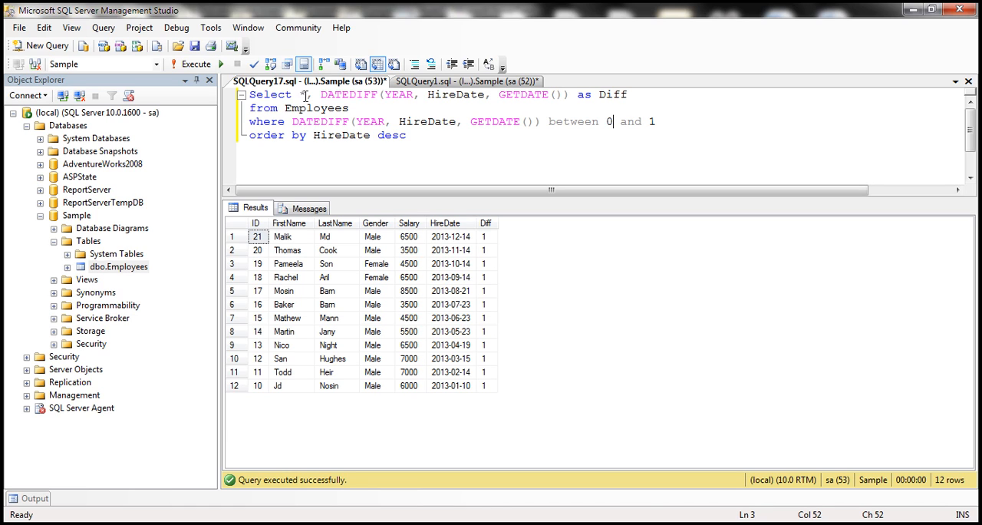
pyautogui.click(197, 63)
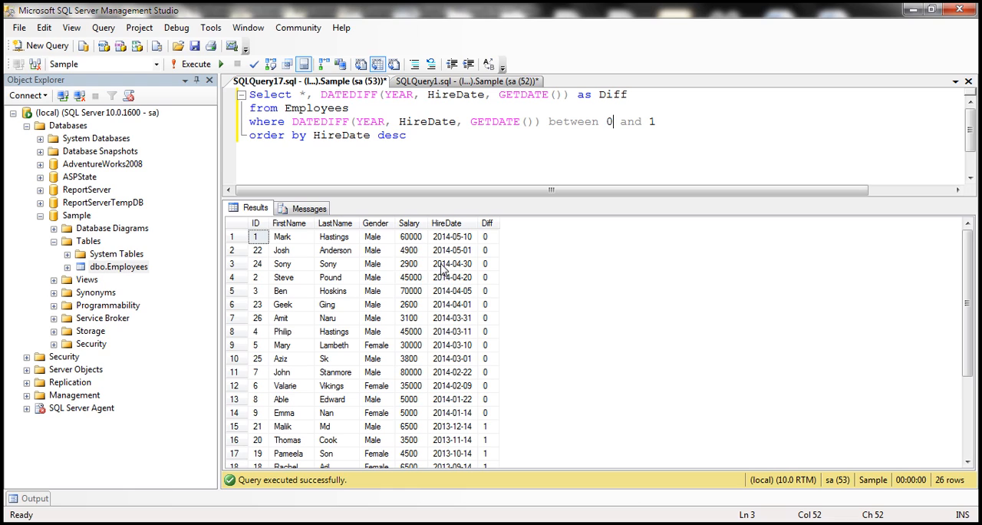
pyautogui.moveTo(422, 292)
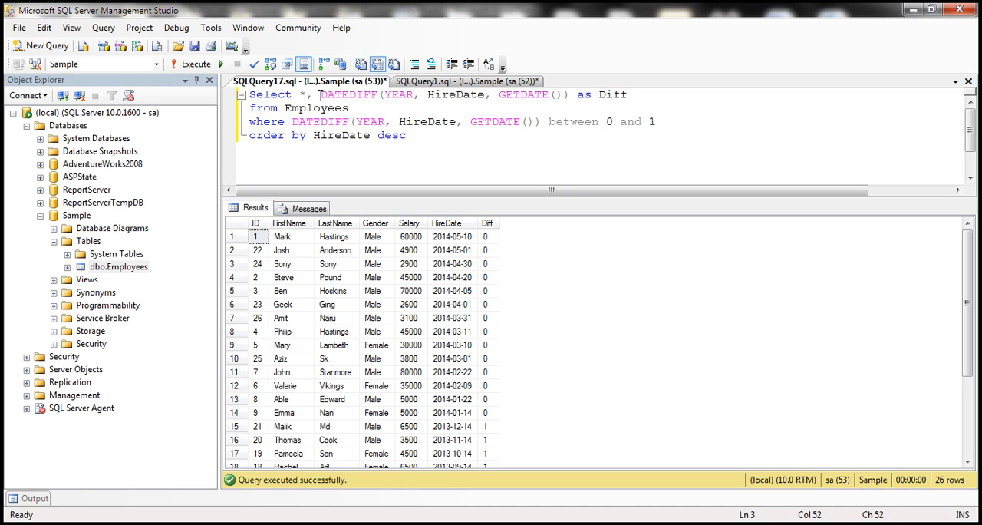
# Step: Delete the ', DATEDIFF(...) as Diff' expression so the query starts with 'Select *'
pyautogui.moveTo(320, 94); pyautogui.dragTo(477, 94)
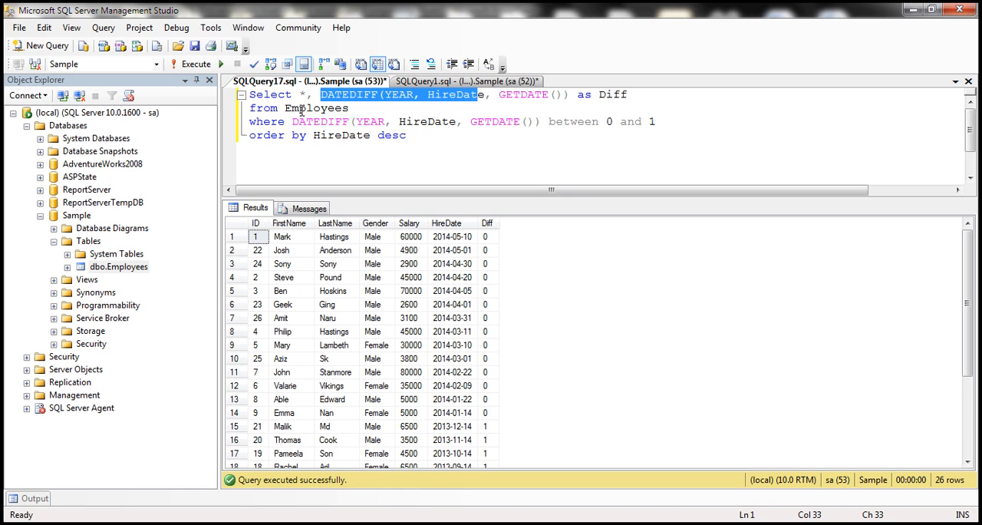
pyautogui.moveTo(483, 236)
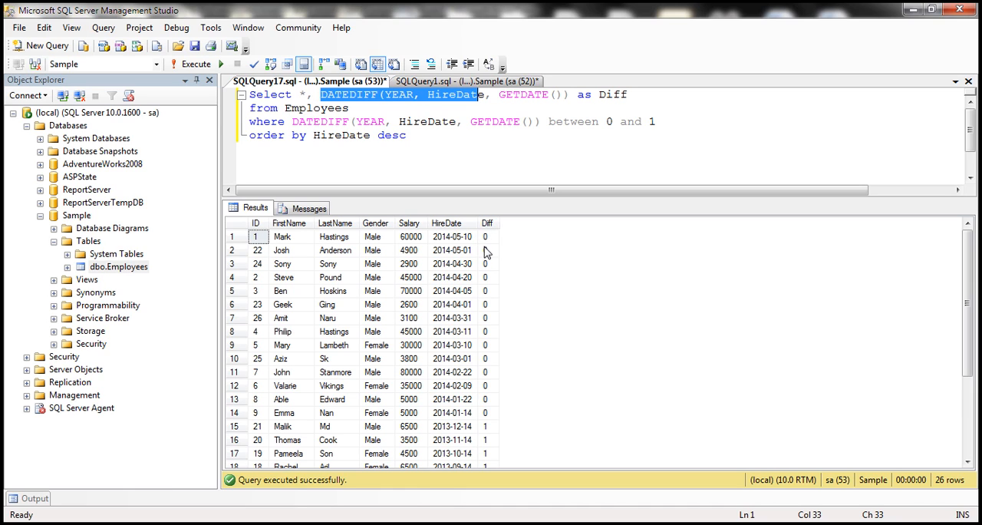
pyautogui.moveTo(303, 82)
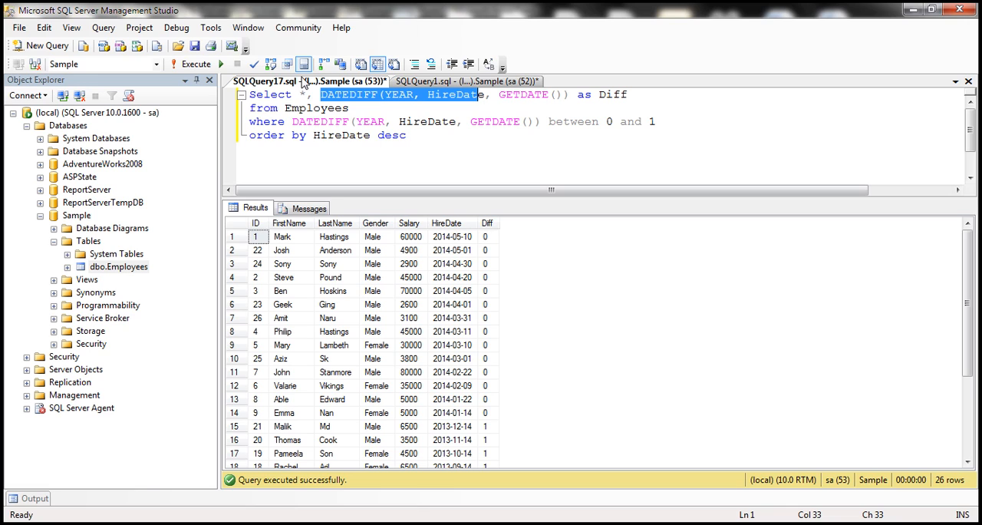
pyautogui.press('Delete')
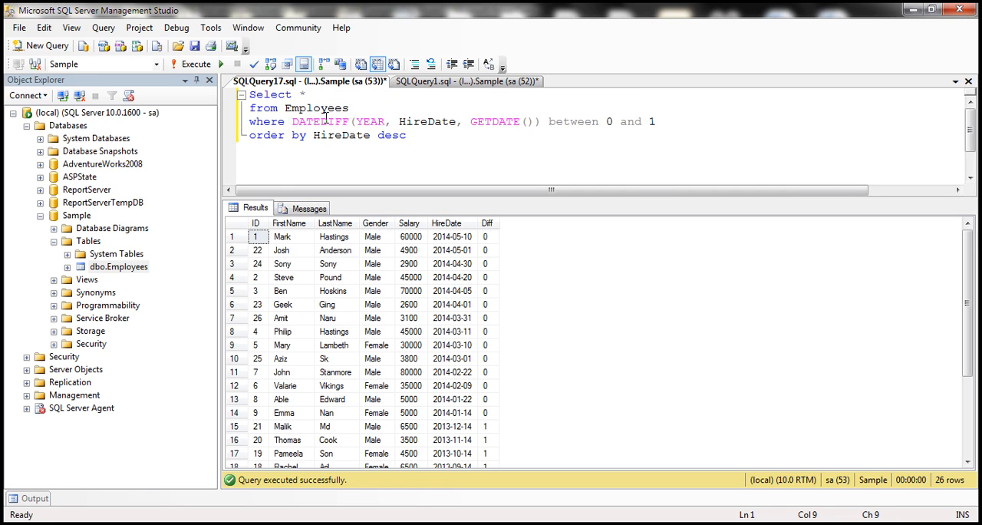
pyautogui.doubleClick(652, 121)
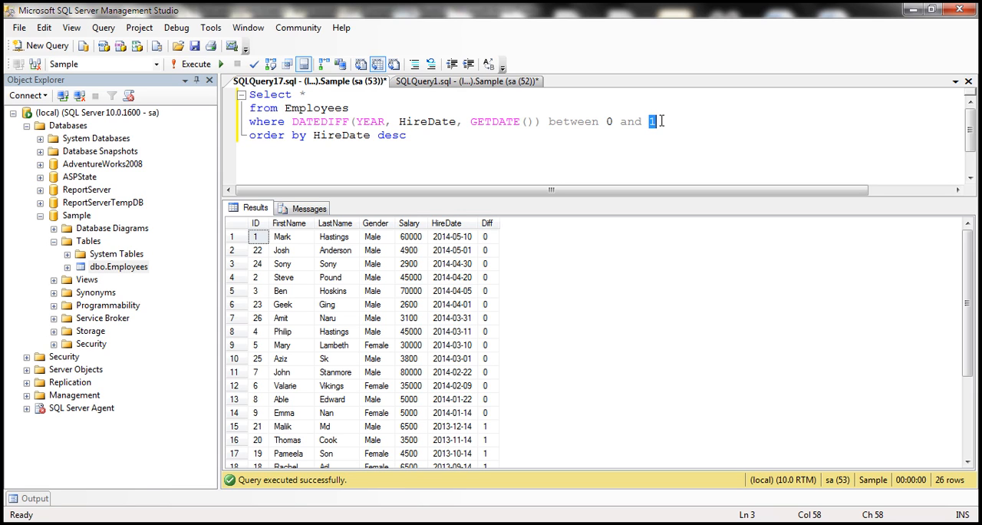
pyautogui.moveTo(110, 507)
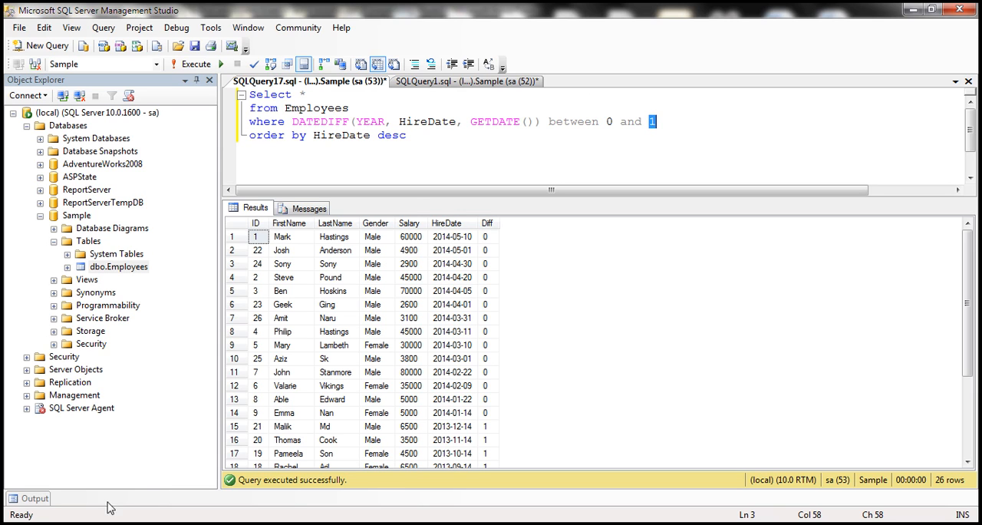